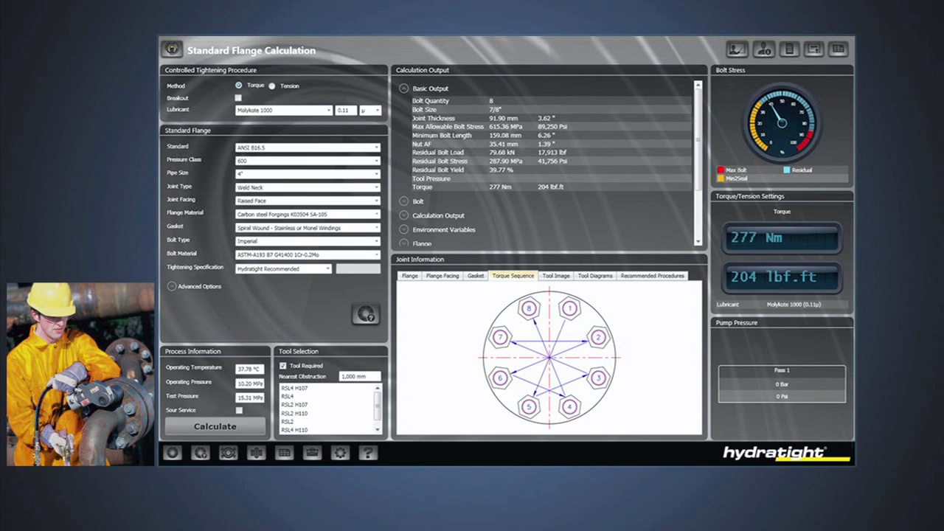
Browse the Morpeth site plant hierarchy, then list all work packs with types and statuses.
left_click(273, 85)
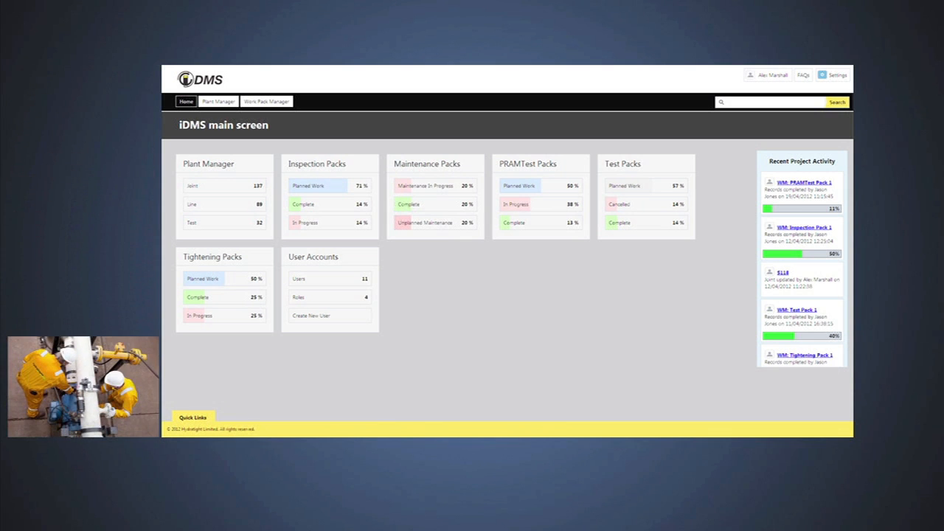
left_click(218, 101)
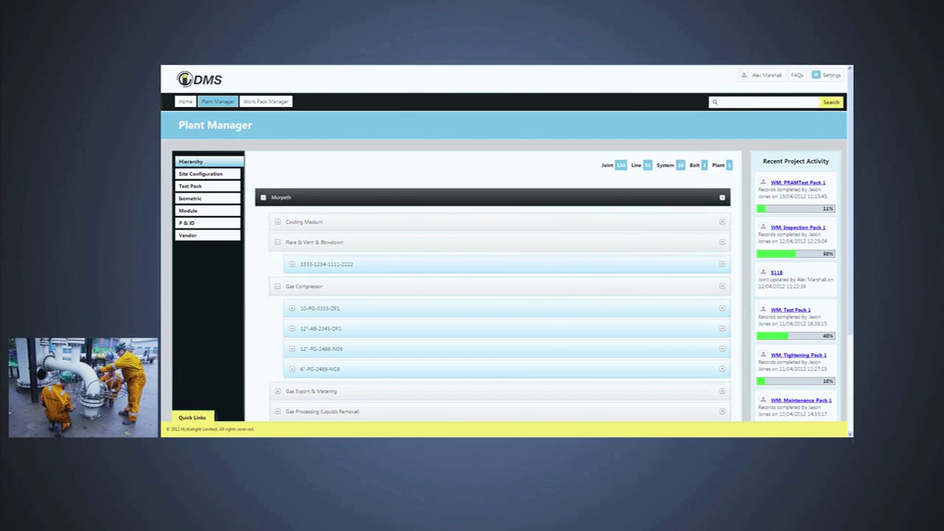
left_click(265, 101)
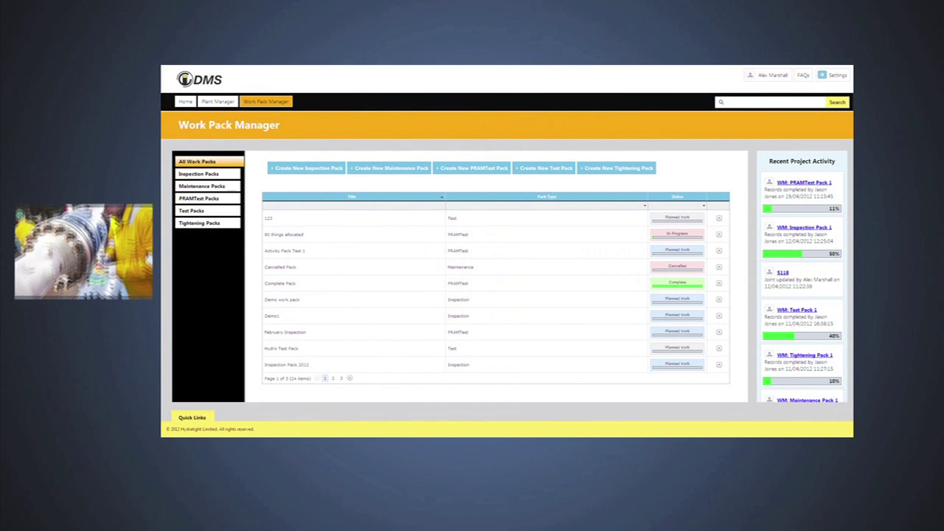